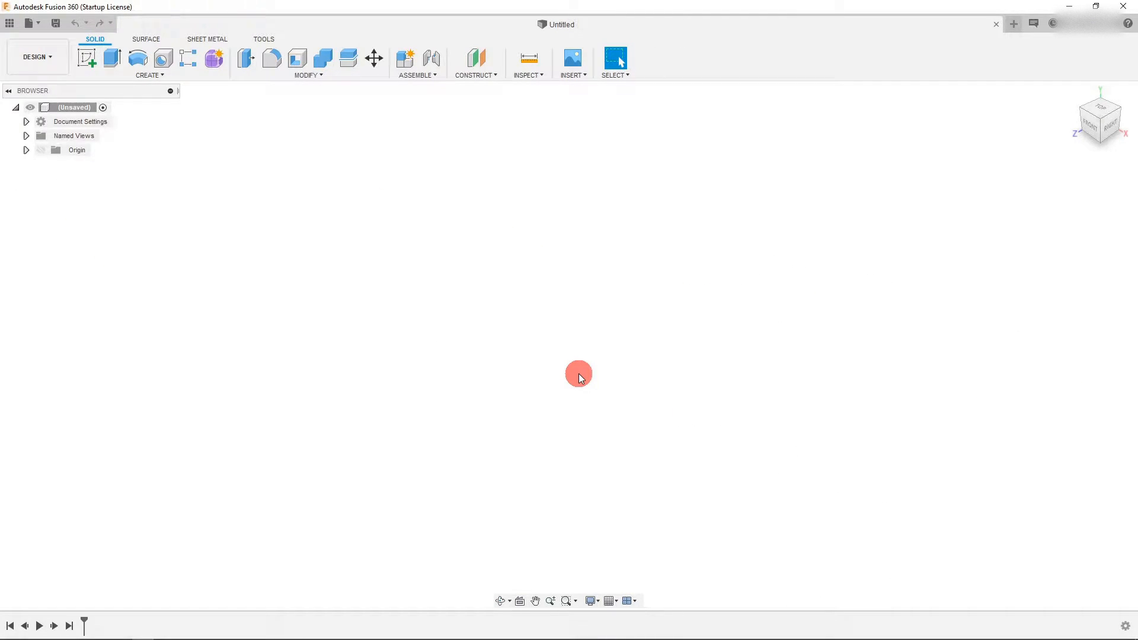
{"action": "mouse_move", "coordinate": [10, 23]}
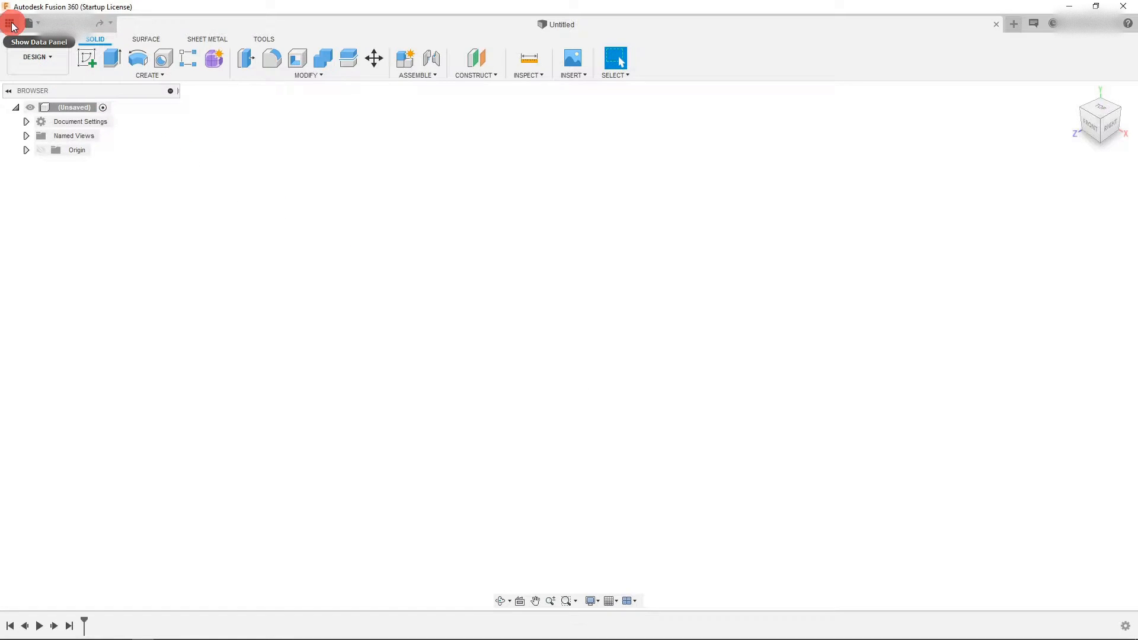
Show the data panel listing the project's saved designs beside the empty design
{"action": "left_click", "coordinate": [11, 23]}
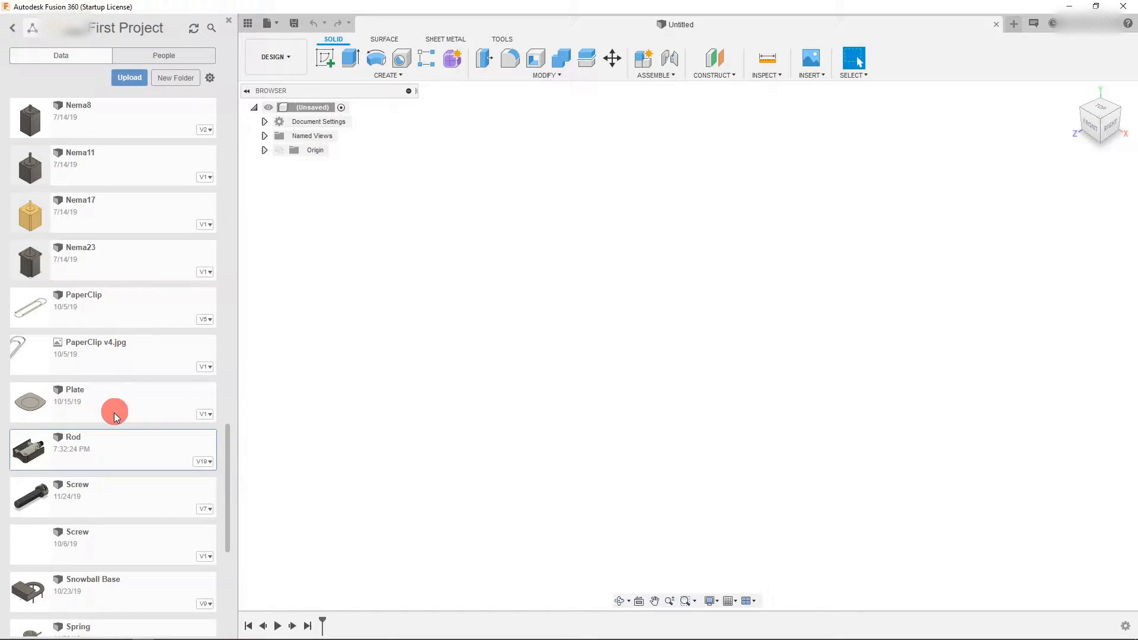
Load the saved Rod pedal assembly design from the data panel
{"action": "double_click", "coordinate": [99, 449]}
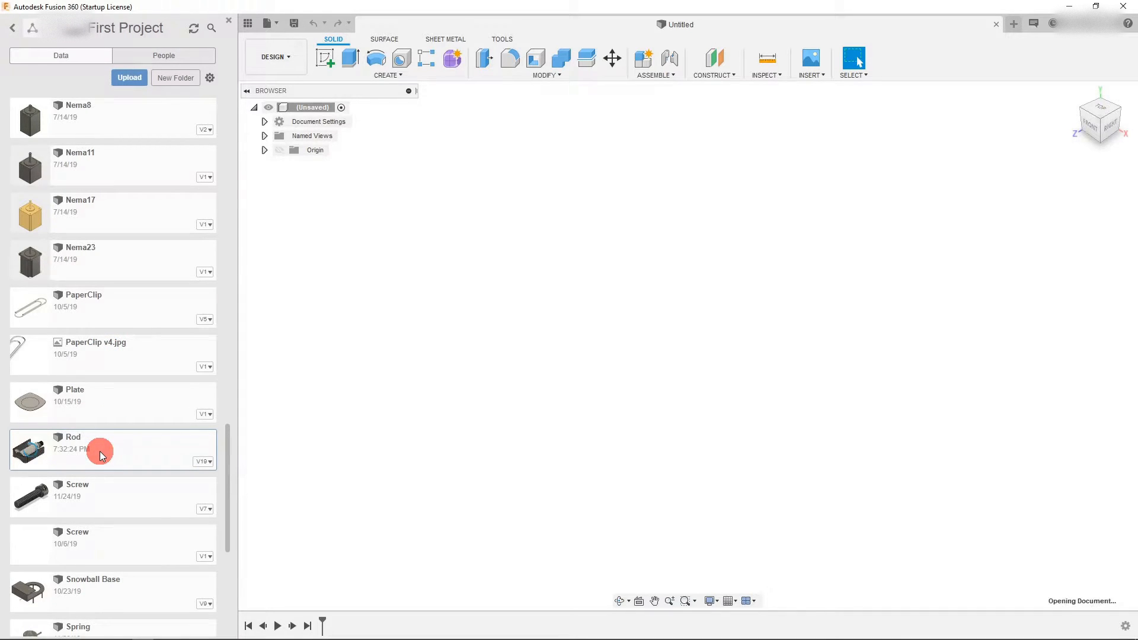
{"action": "double_click", "coordinate": [102, 448]}
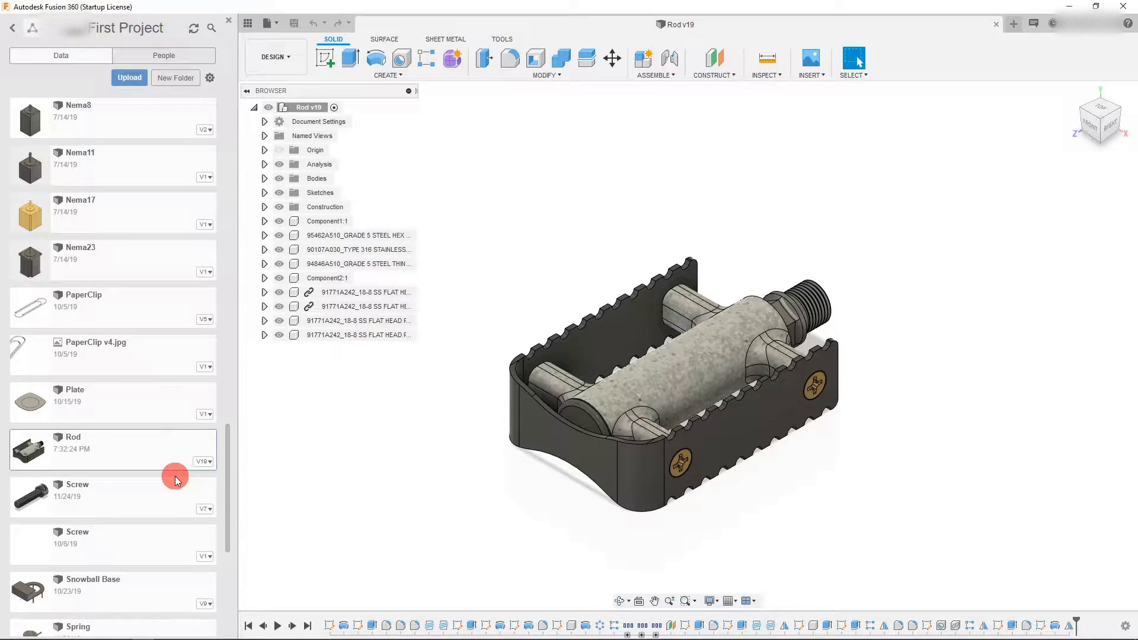
{"action": "scroll", "scroll_direction": "up", "scroll_amount": 3}
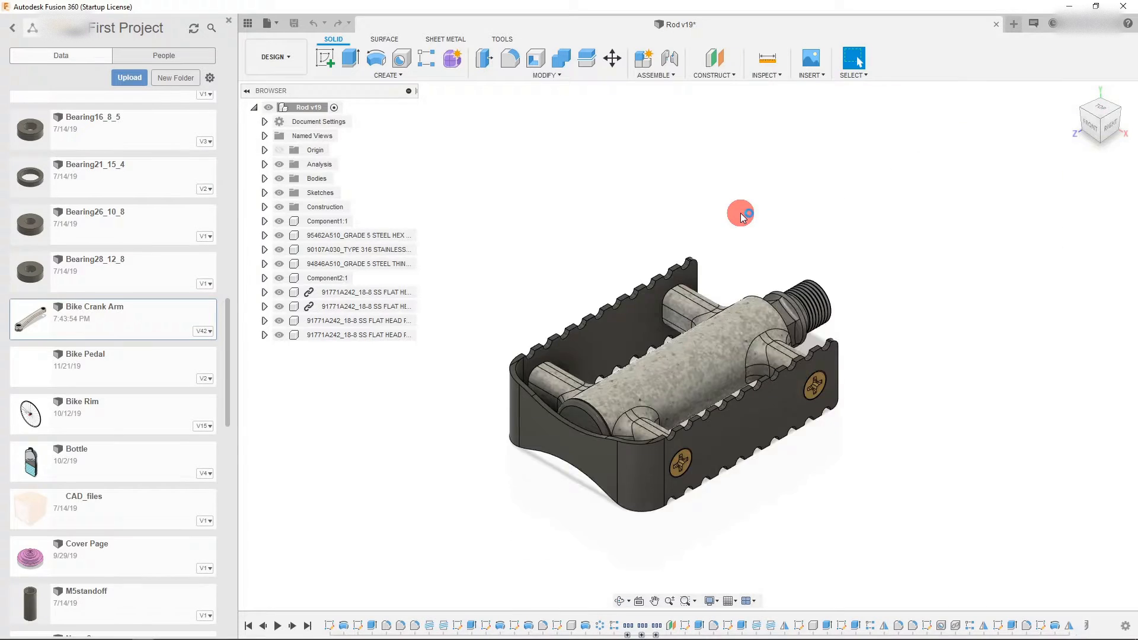
Insert Bike Crank Arm into the pedal design and move it up about 5.062 in along Z
{"action": "left_click", "coordinate": [612, 58]}
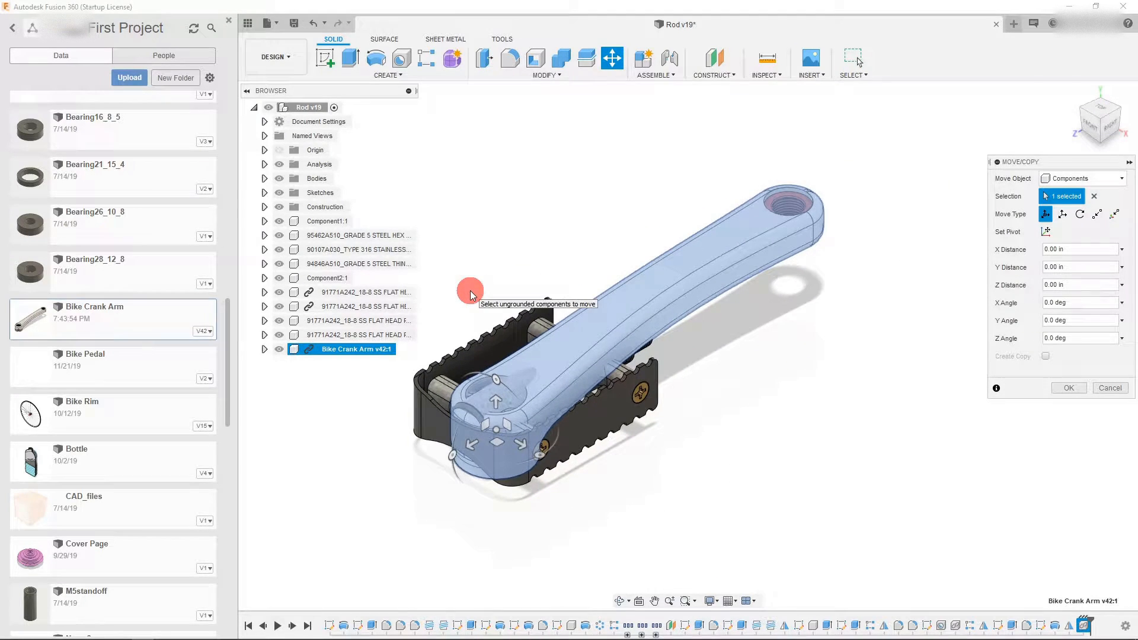
{"action": "left_click", "coordinate": [248, 24]}
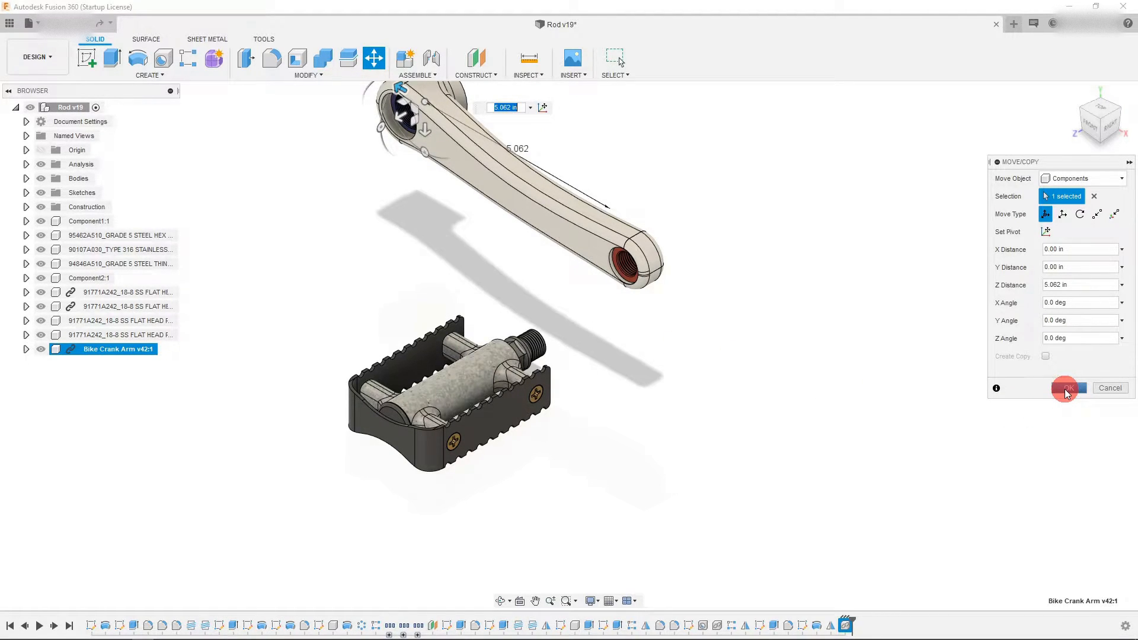
{"action": "left_click", "coordinate": [1066, 388]}
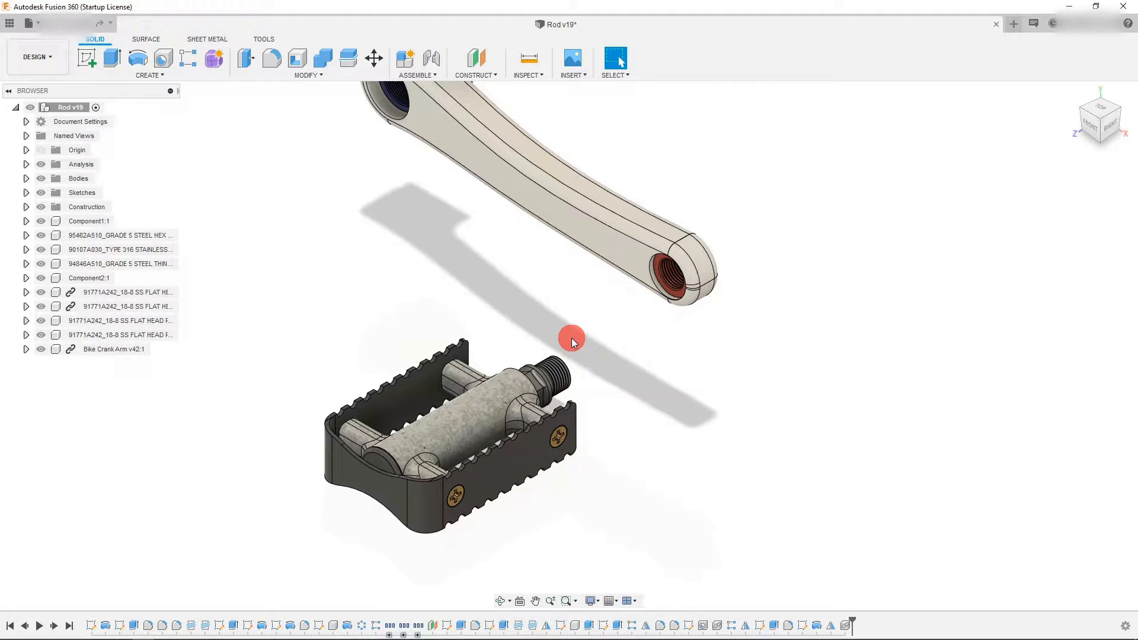
{"action": "mouse_move", "coordinate": [432, 60]}
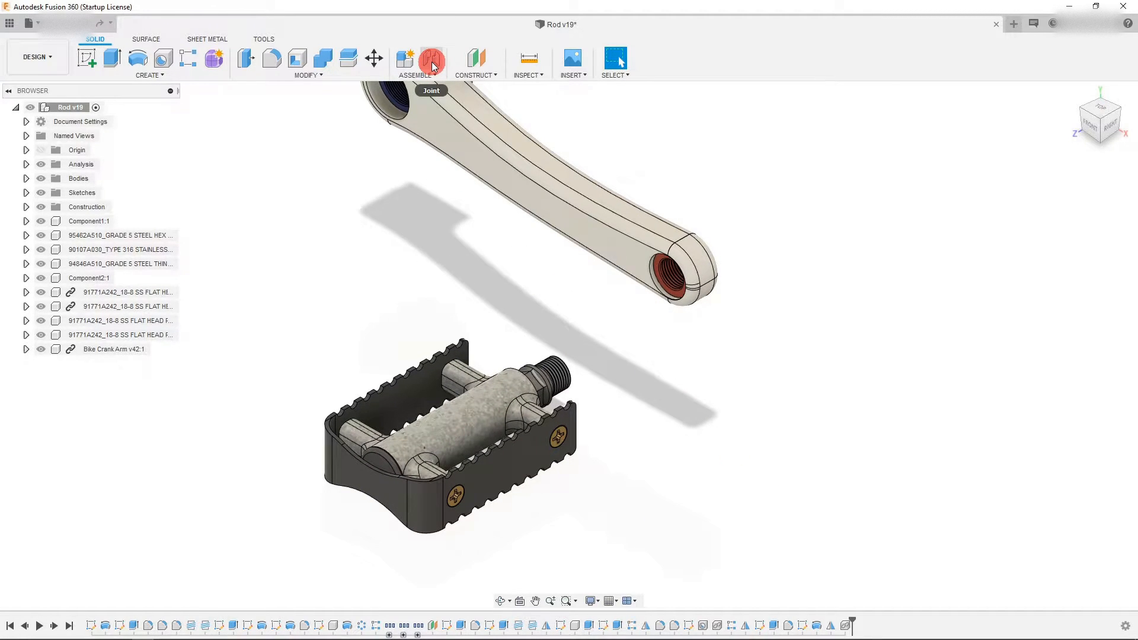
Begin an Assemble Joint and pick the centre of the crank arm's threaded bore as Component1
{"action": "left_click", "coordinate": [431, 59]}
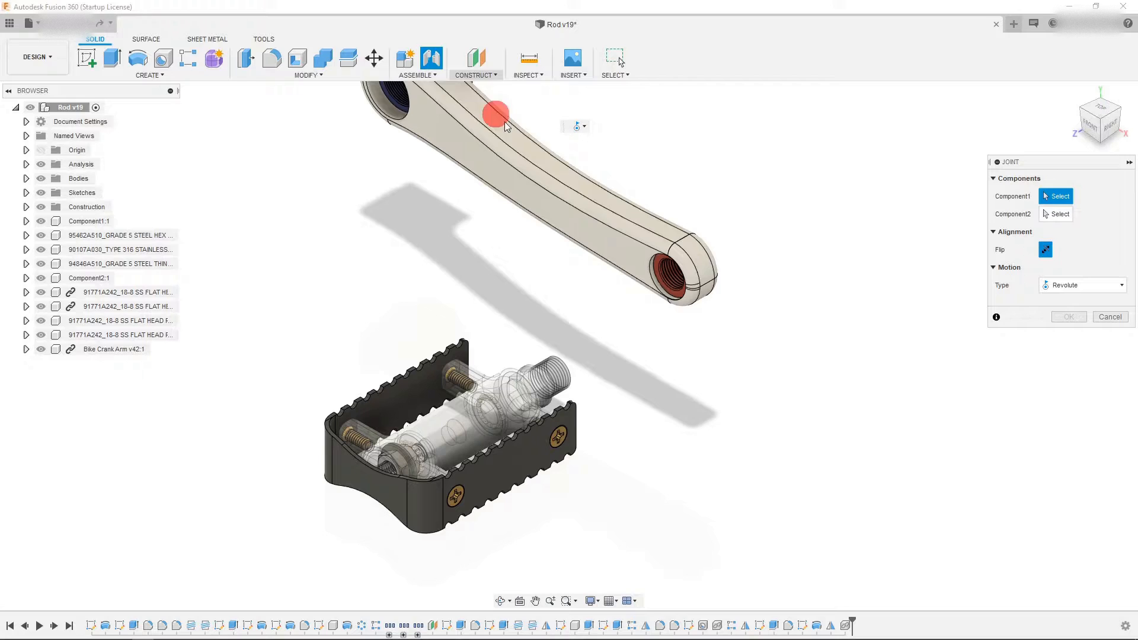
{"action": "mouse_move", "coordinate": [684, 357]}
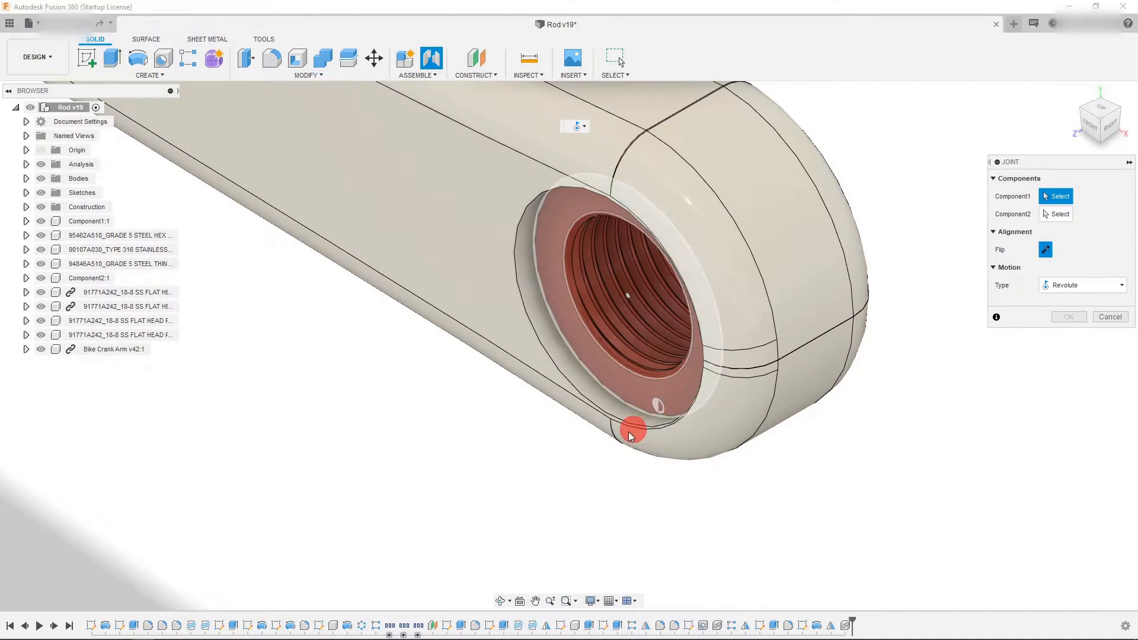
{"action": "mouse_move", "coordinate": [645, 383]}
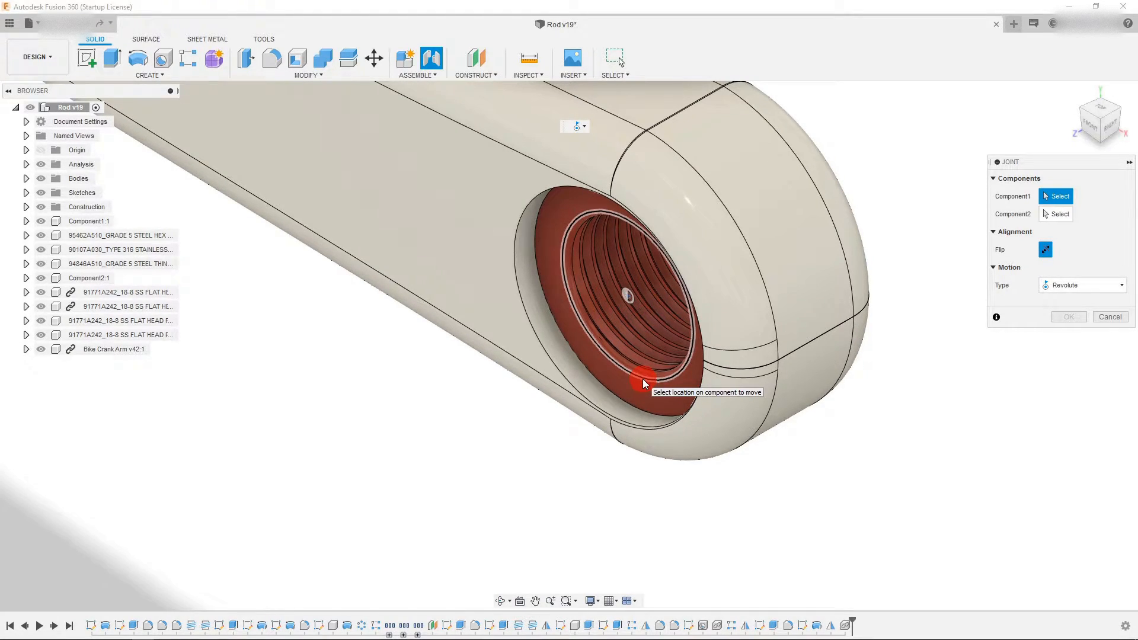
{"action": "left_click", "coordinate": [642, 383]}
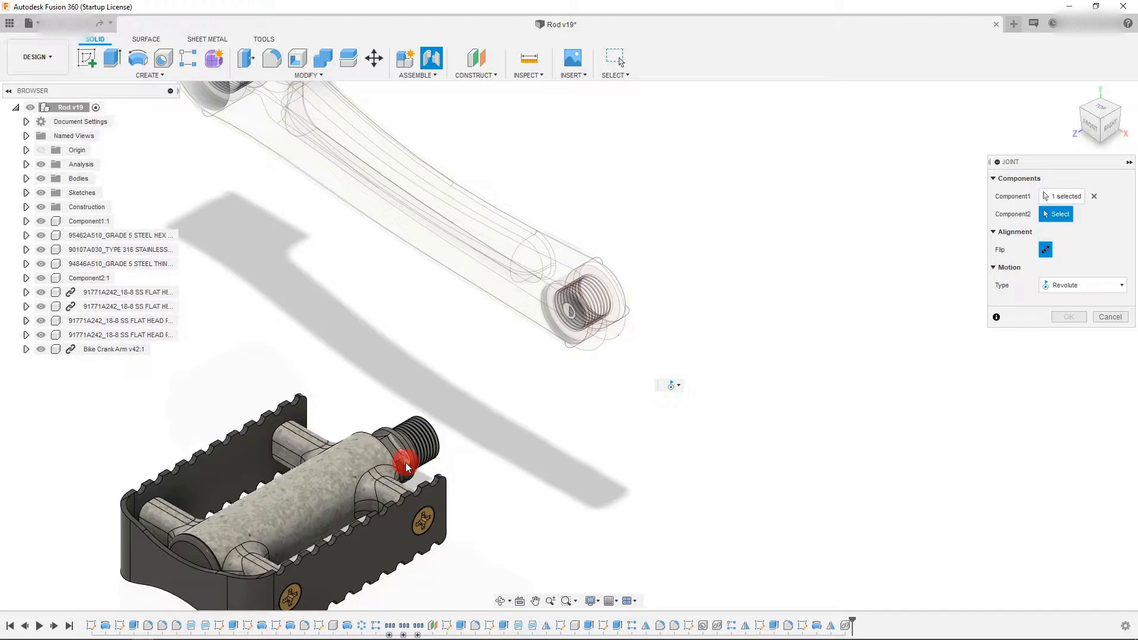
{"action": "mouse_move", "coordinate": [536, 472]}
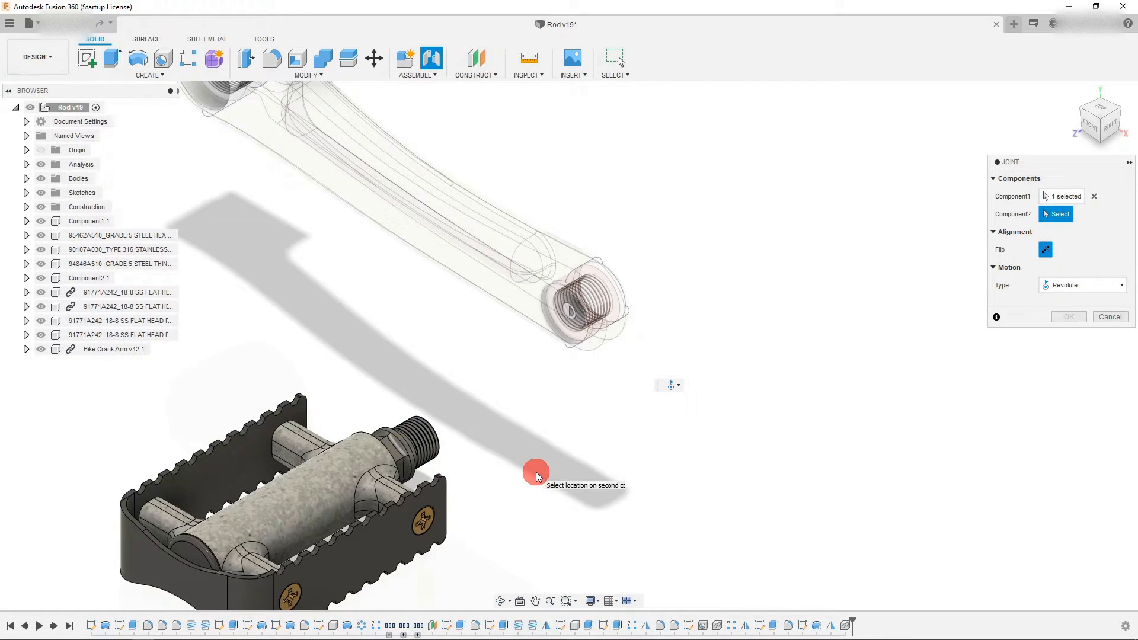
{"action": "mouse_move", "coordinate": [859, 292]}
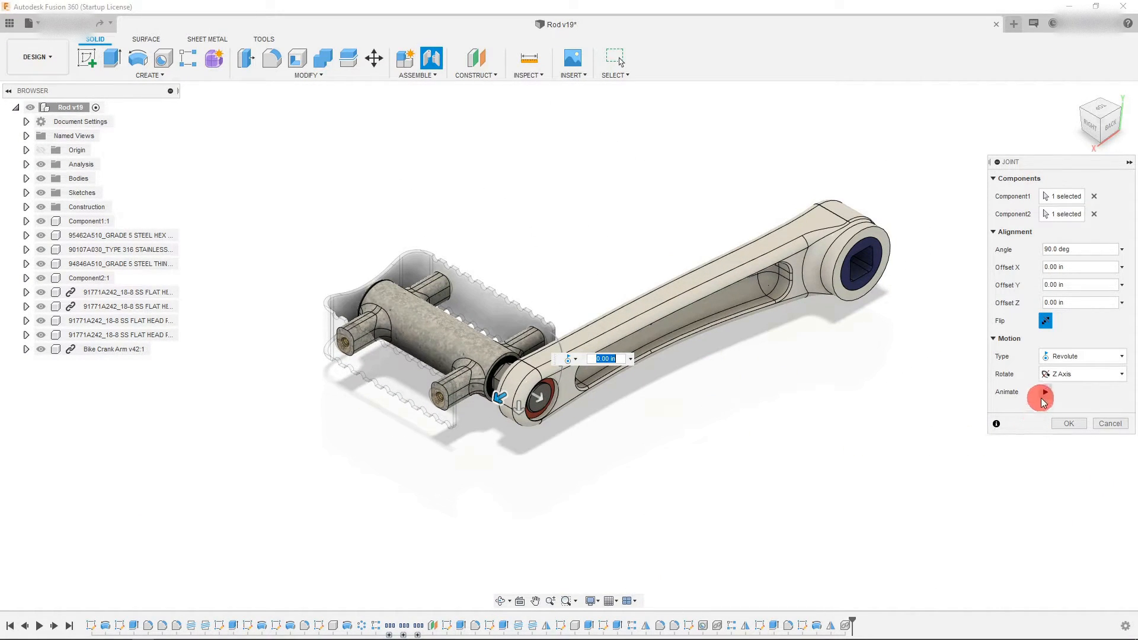
Join the bore to the pedal's threaded axle as a Z-axis revolute joint and animate the rotation preview
{"action": "left_click", "coordinate": [1044, 393]}
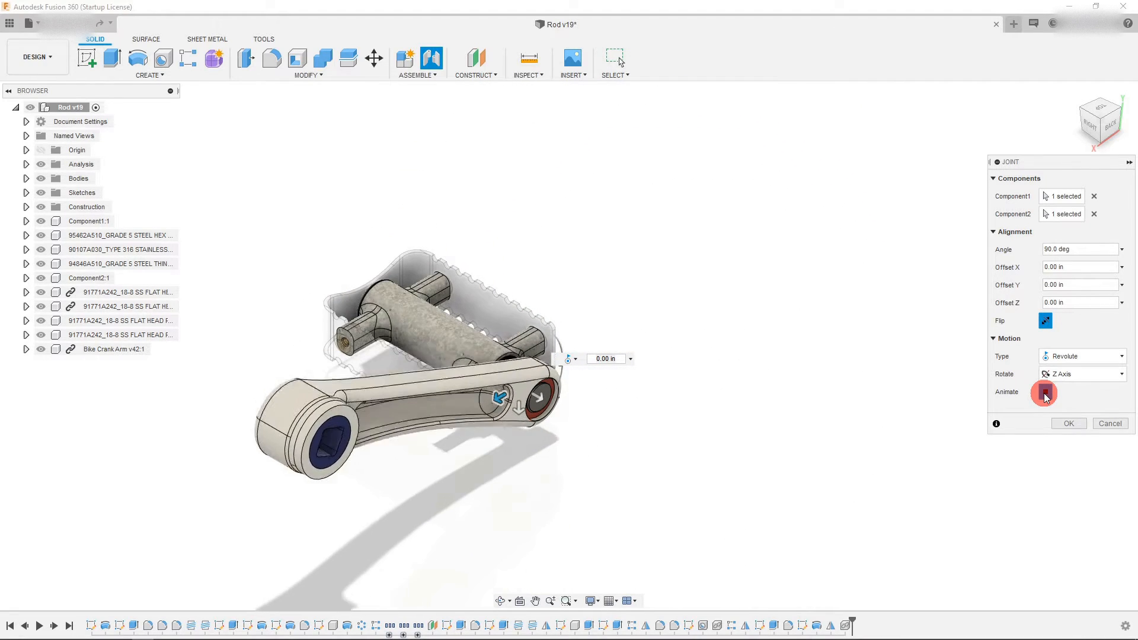
{"action": "left_click", "coordinate": [1045, 392]}
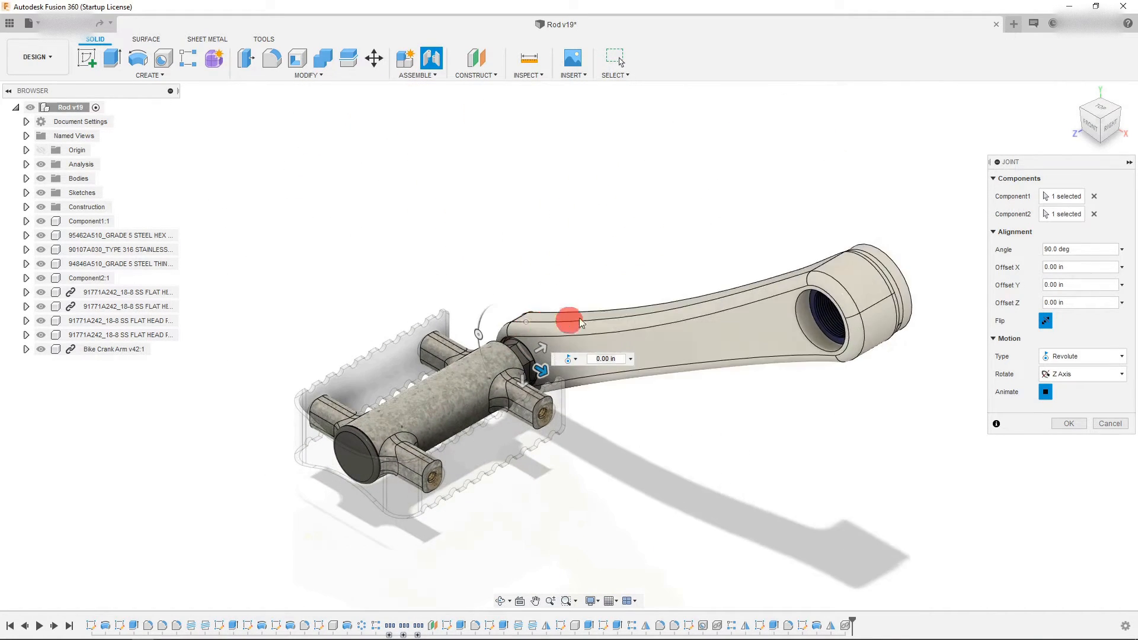
{"action": "left_click", "coordinate": [1045, 392]}
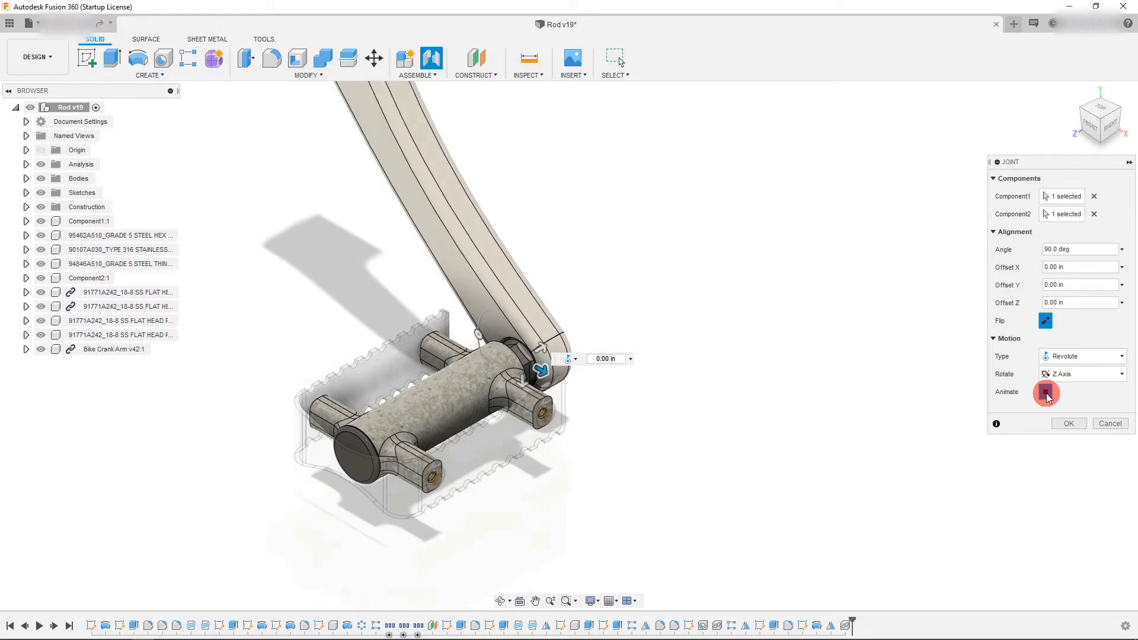
{"action": "left_click", "coordinate": [1046, 393]}
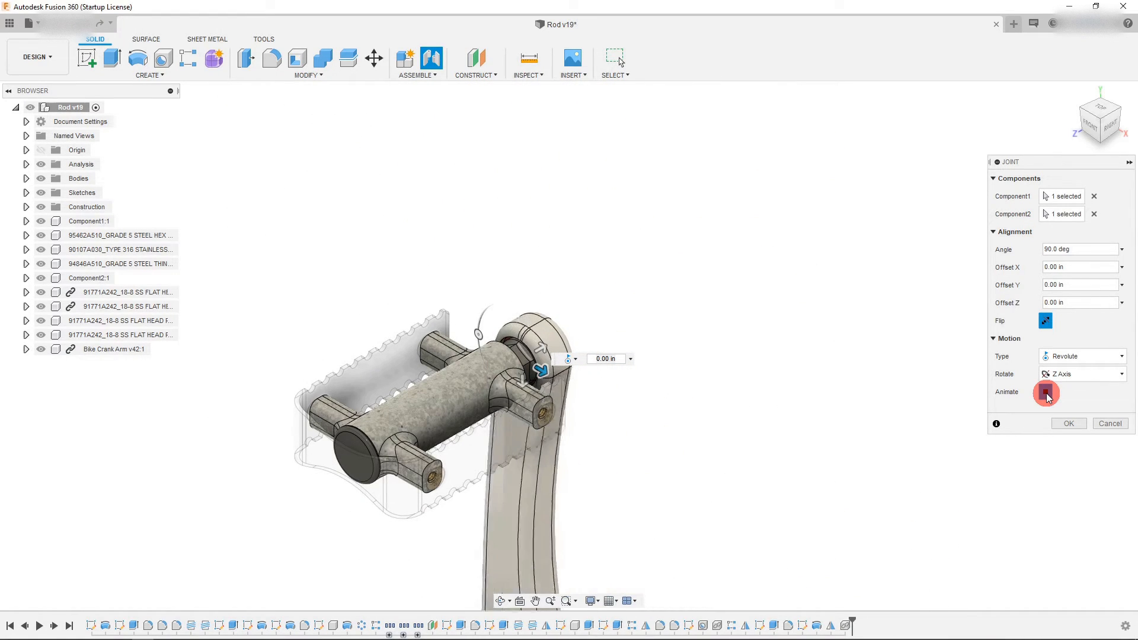
{"action": "left_click", "coordinate": [1046, 393]}
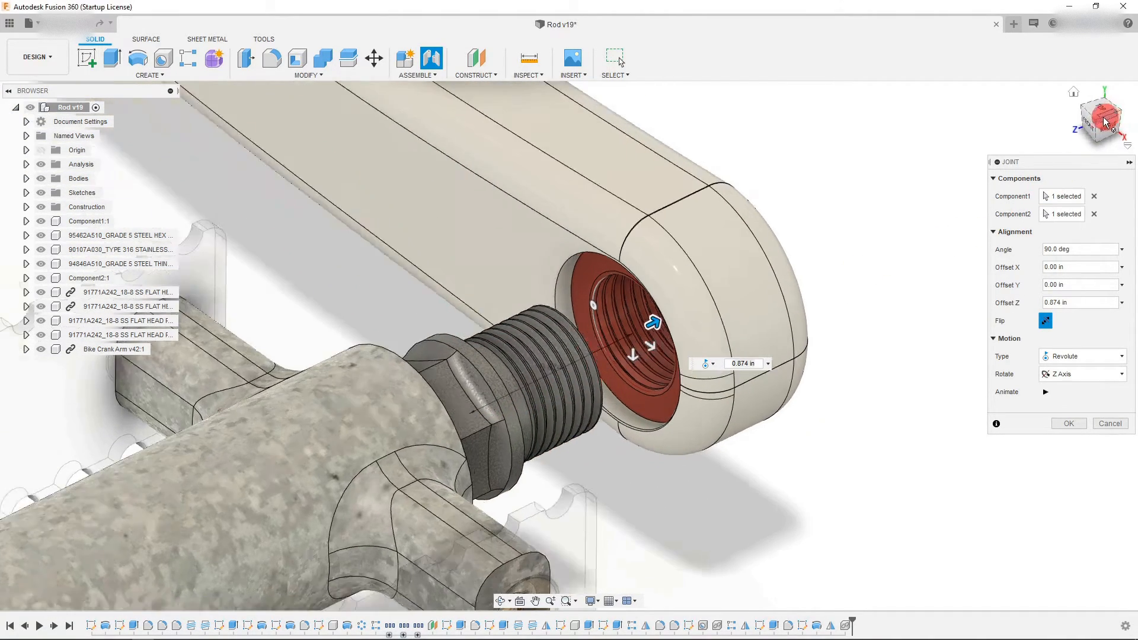
From the Right view, reduce Offset Z to about 0.113 in so the axle seats in the bore, and commit the joint
{"action": "left_click", "coordinate": [1100, 121]}
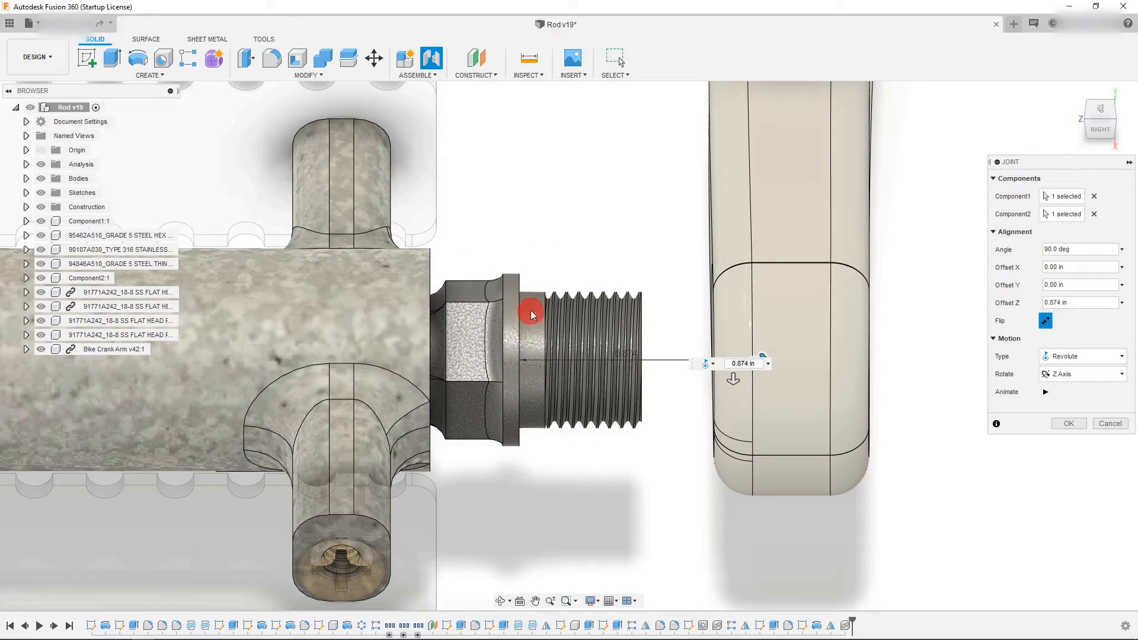
{"action": "mouse_move", "coordinate": [853, 447]}
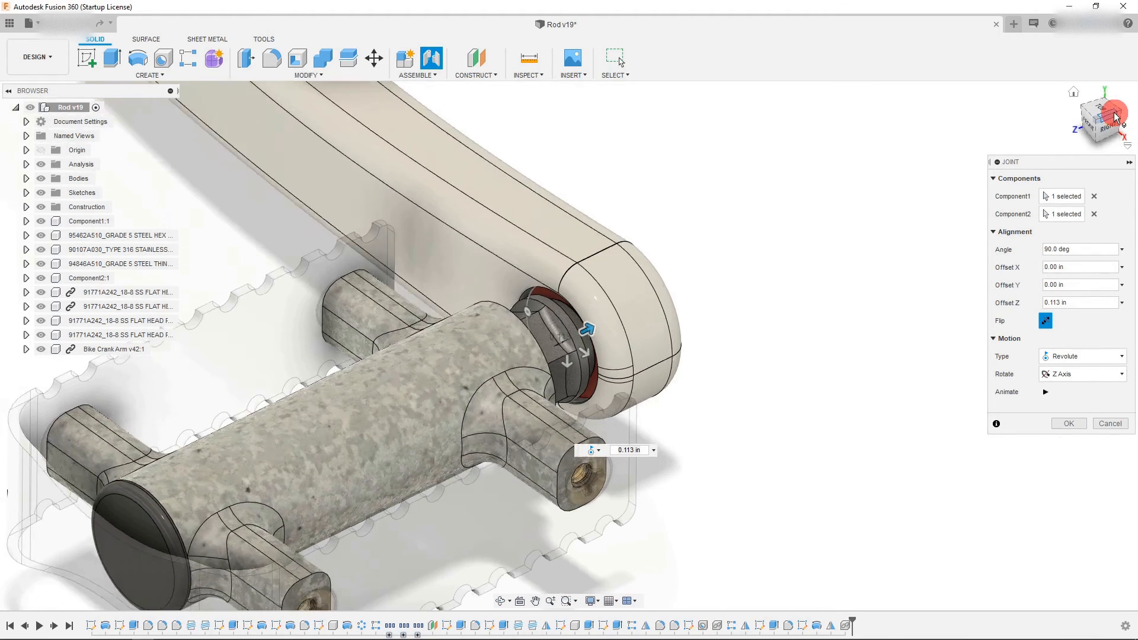
{"action": "left_click", "coordinate": [1066, 423]}
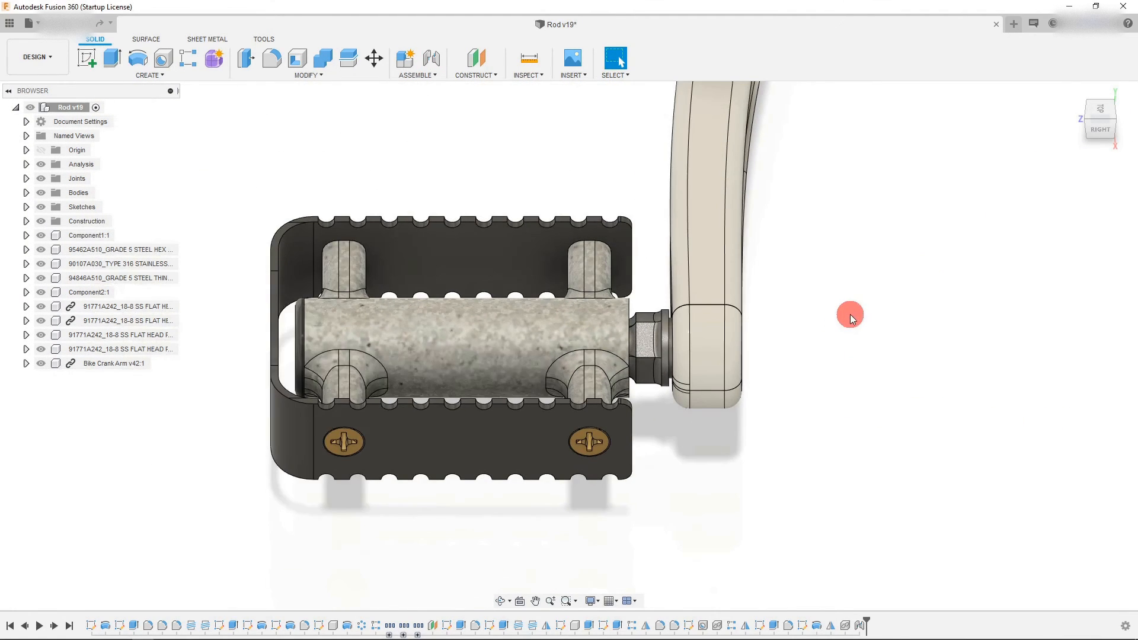